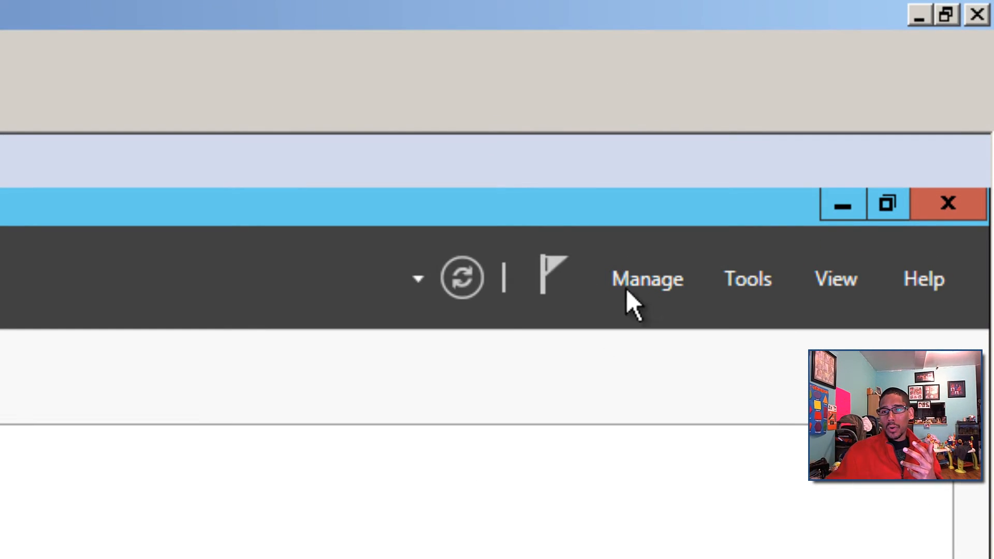
- Start the Add Roles and Features wizard from the Manage menu
{"action": "left_click", "coordinate": [646, 278]}
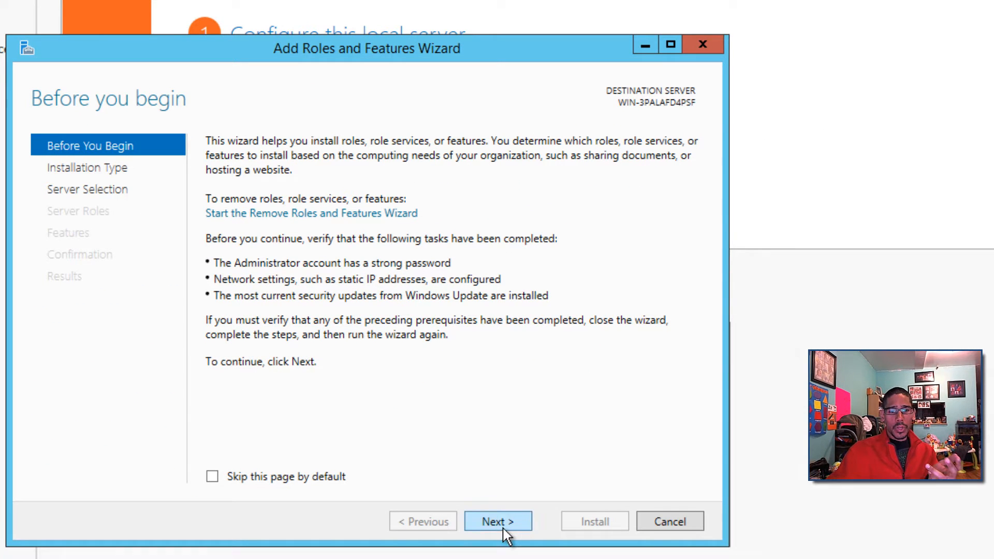
- Advance through Before You Begin, role-based installation, local server and roles to the Features page
{"action": "left_click", "coordinate": [498, 521]}
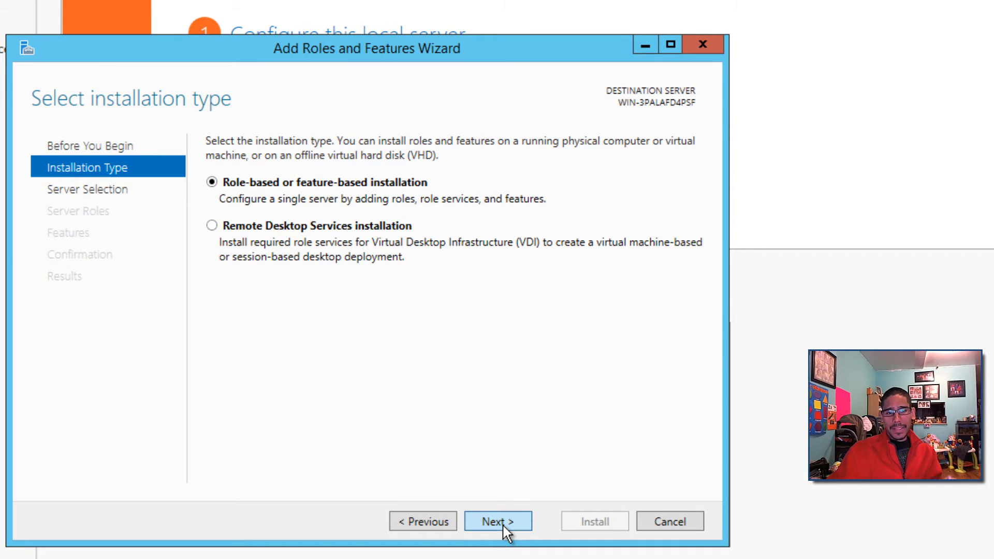
{"action": "left_click", "coordinate": [497, 521]}
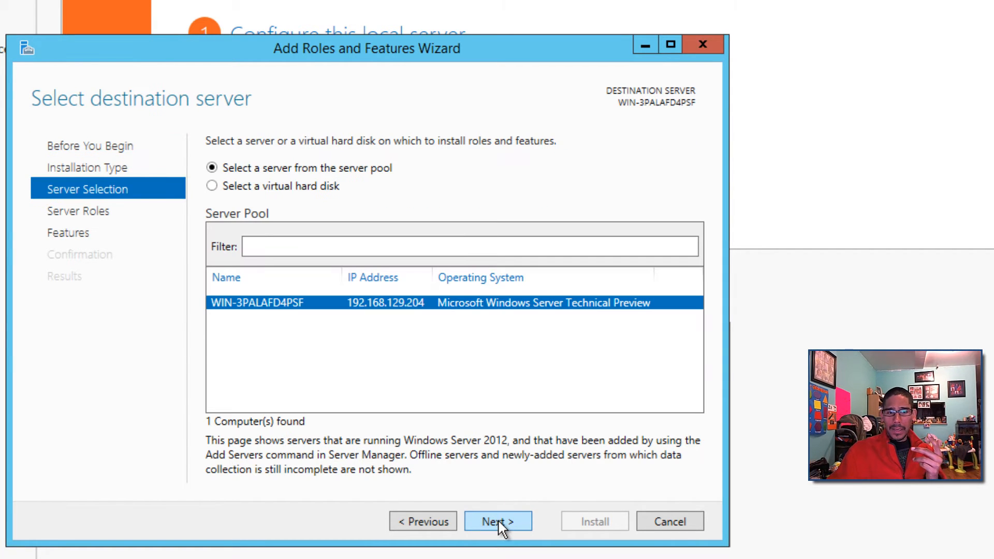
{"action": "left_click", "coordinate": [498, 520]}
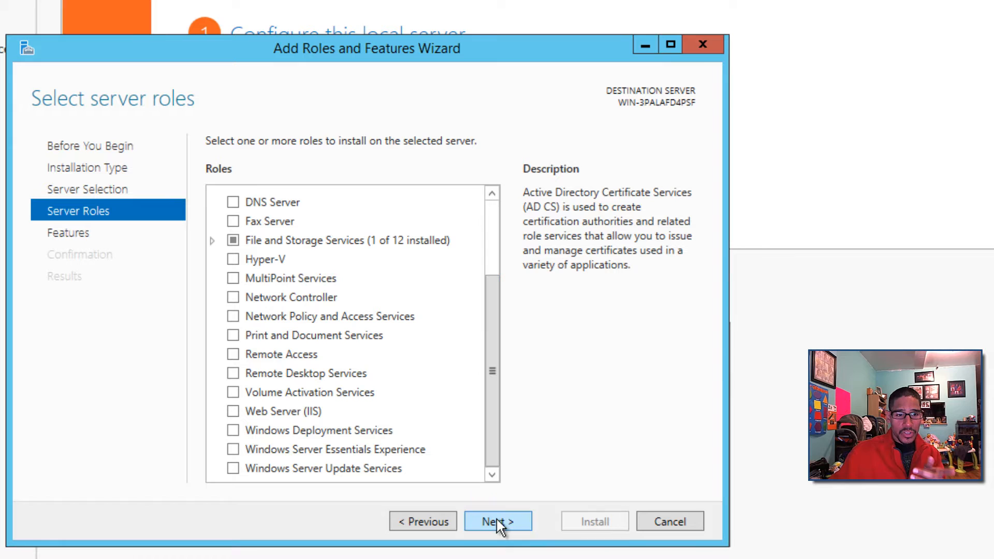
{"action": "left_click", "coordinate": [498, 521]}
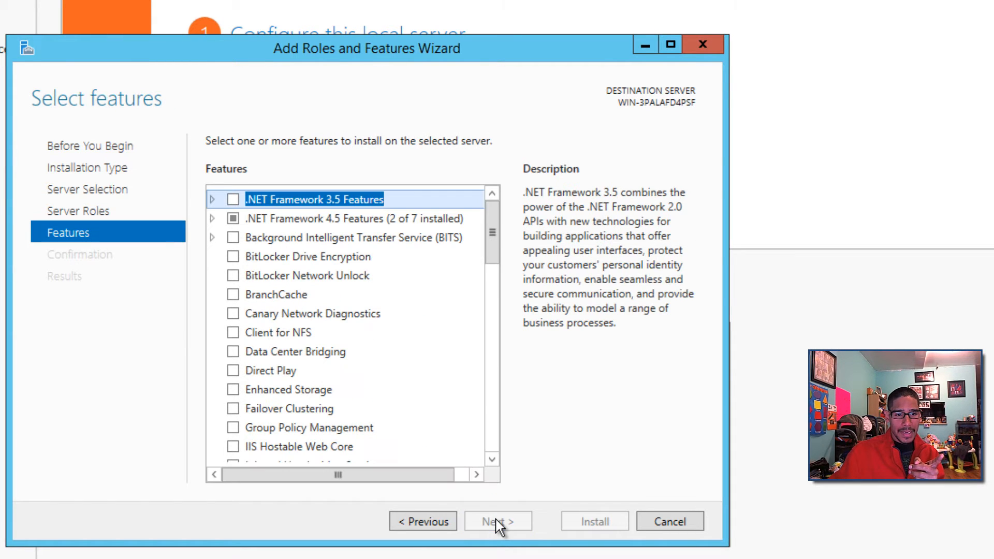
- Tick GUI for Windows Defender under Windows Defender in the features list, then bring up Start
{"action": "scroll", "scroll_direction": "down", "scroll_amount": 3}
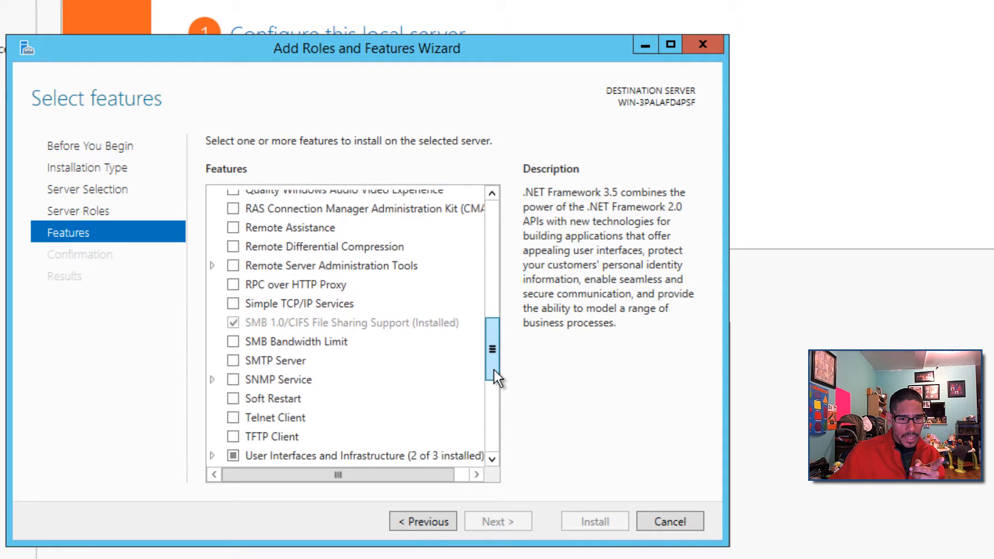
{"action": "scroll", "scroll_direction": "down", "scroll_amount": 3}
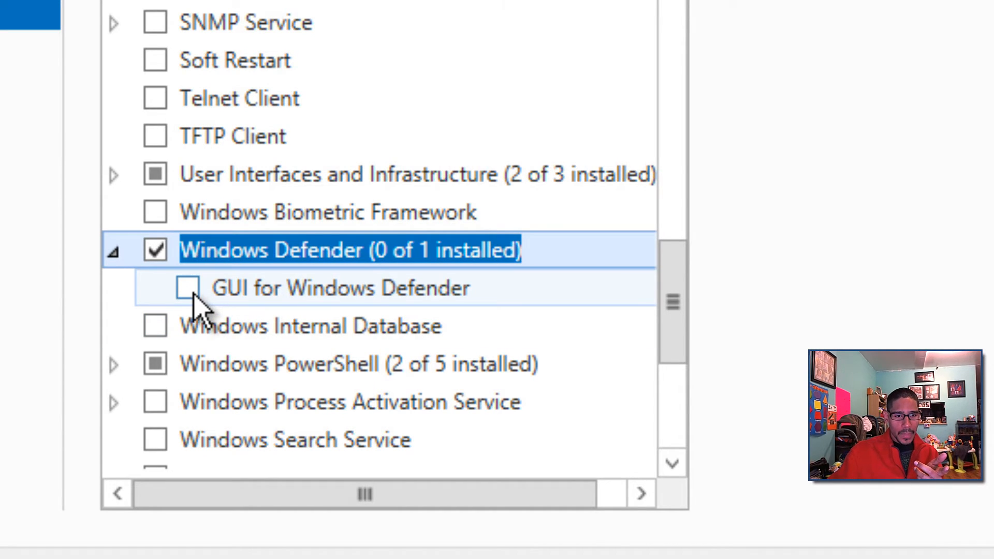
{"action": "left_click", "coordinate": [187, 288]}
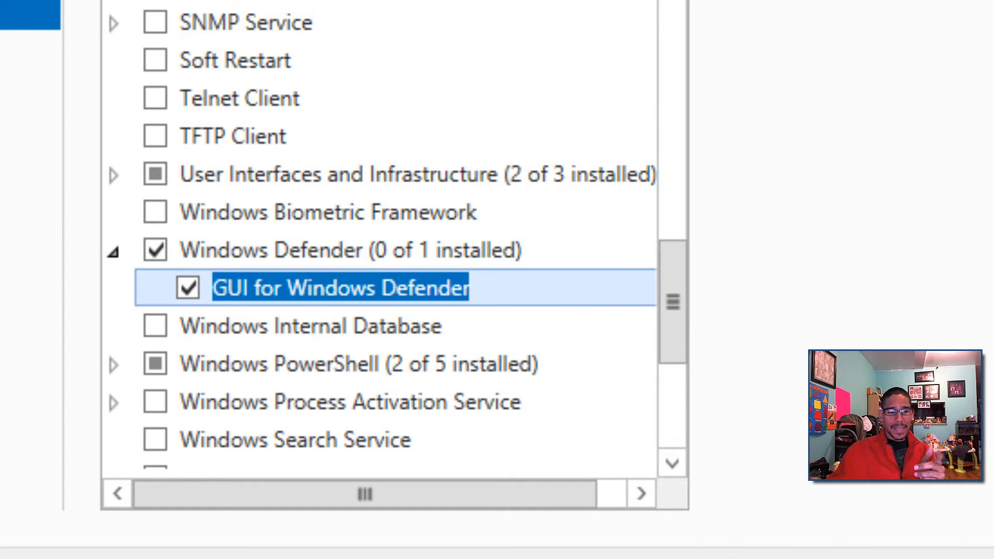
{"action": "left_click", "coordinate": [45, 529]}
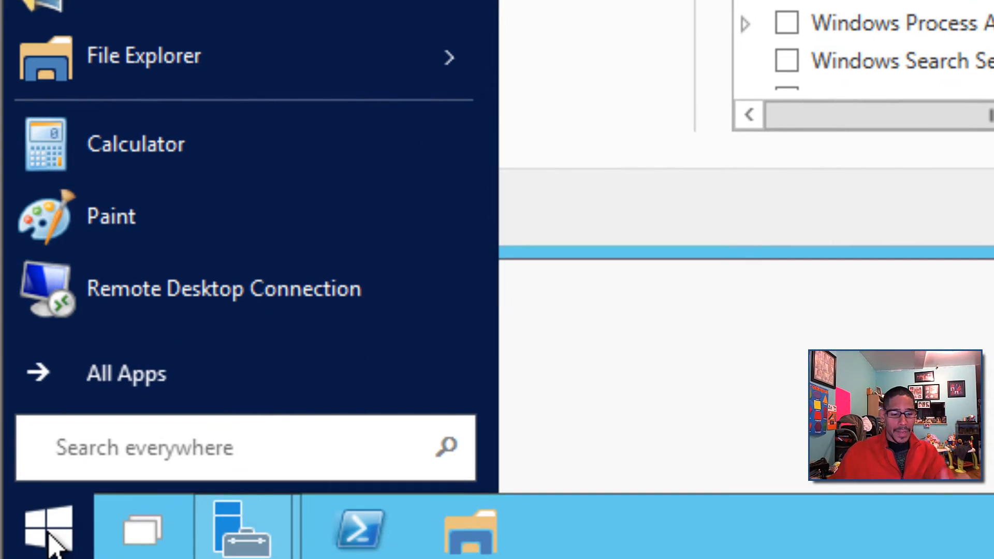
- Search 'control panel' from Start, open it and switch View by to Small icons
{"action": "type", "text": "control"}
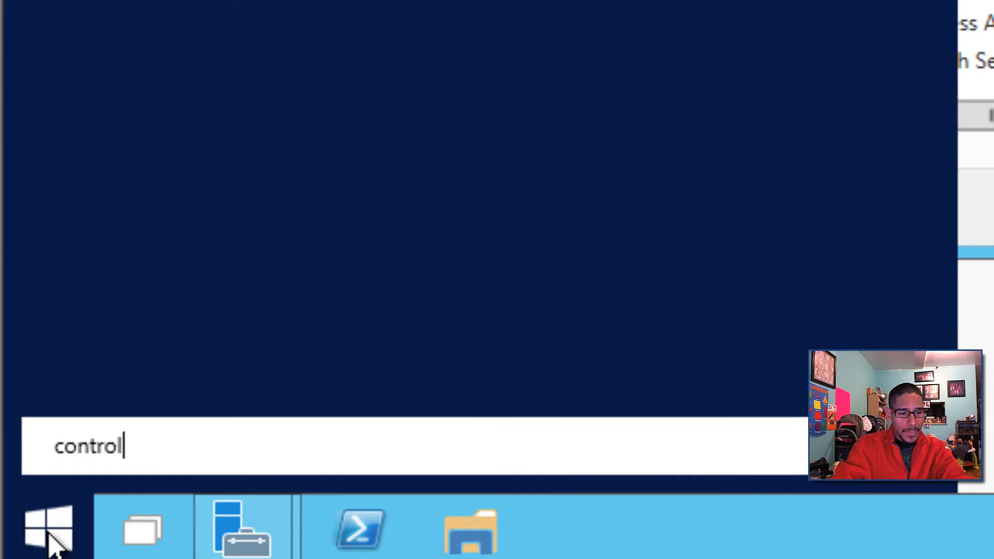
{"action": "type", "text": "panel"}
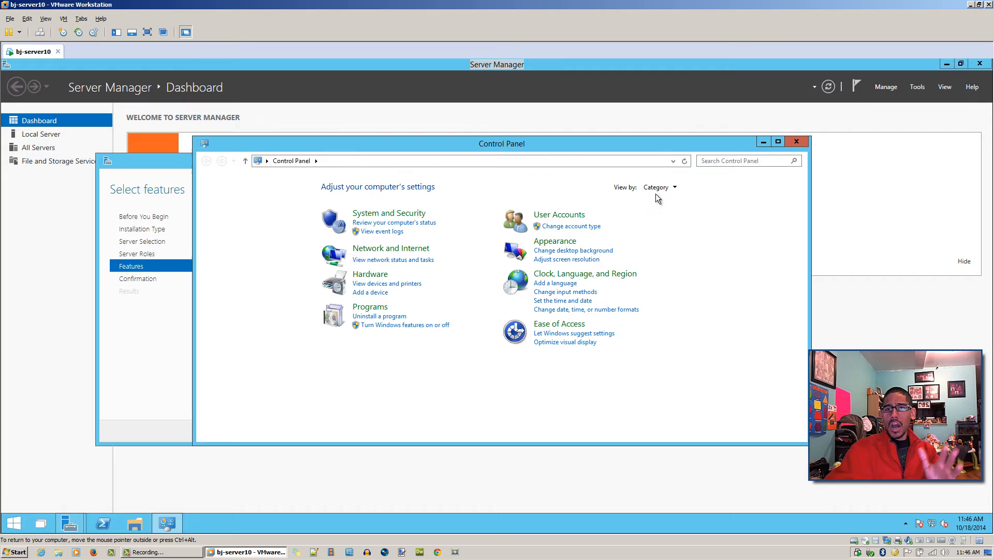
{"action": "left_click", "coordinate": [659, 187]}
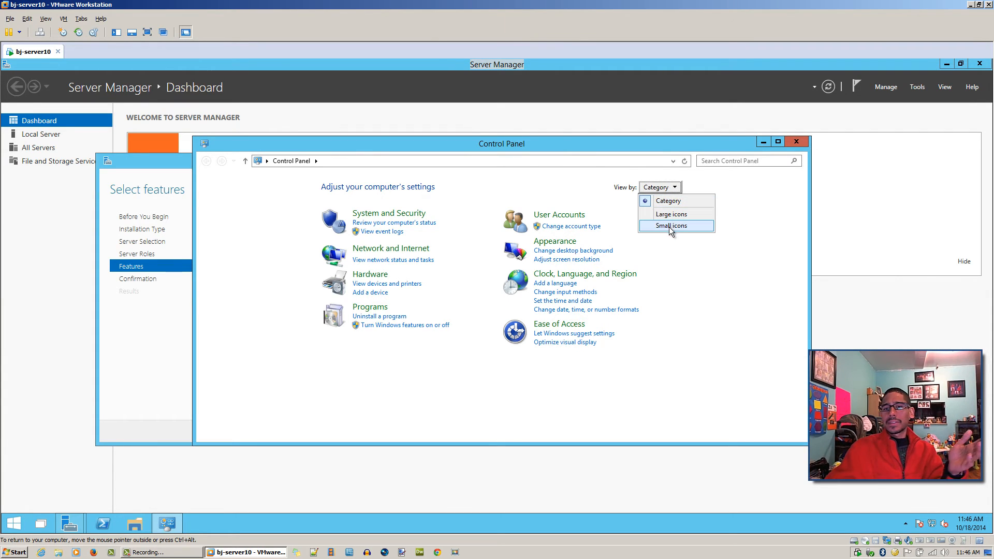
{"action": "left_click", "coordinate": [675, 226]}
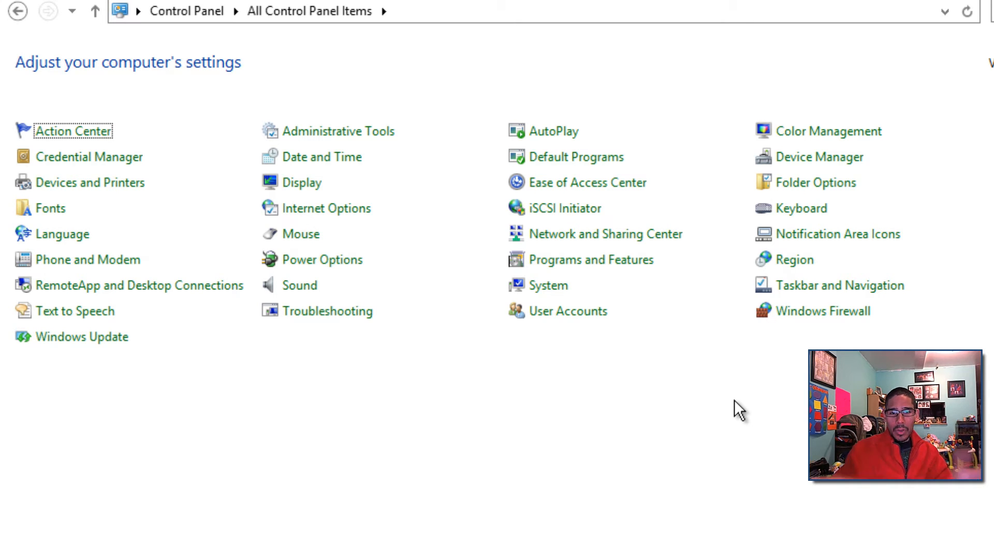
{"action": "mouse_move", "coordinate": [891, 247]}
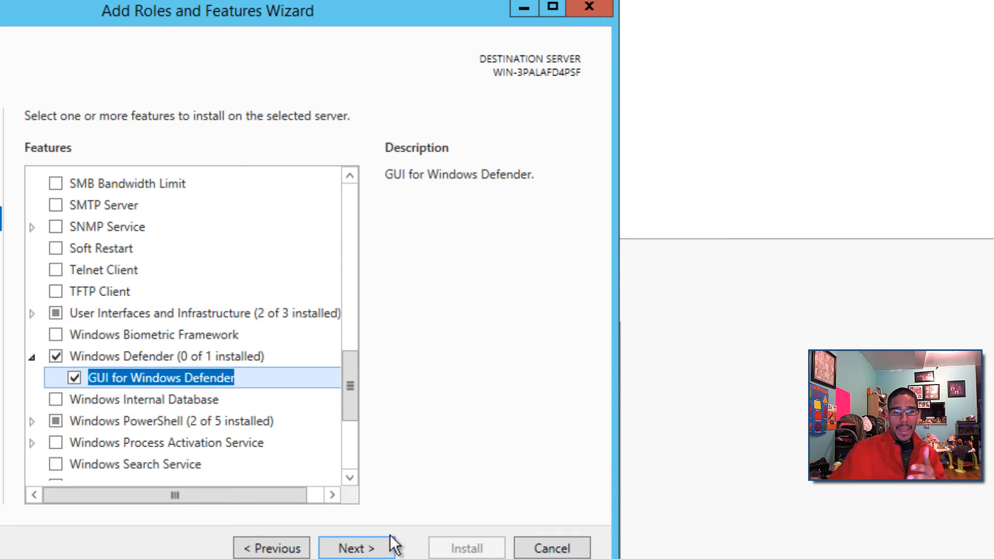
- Confirm selections with automatic restart allowed and install Windows Defender with its GUI
{"action": "left_click", "coordinate": [355, 547]}
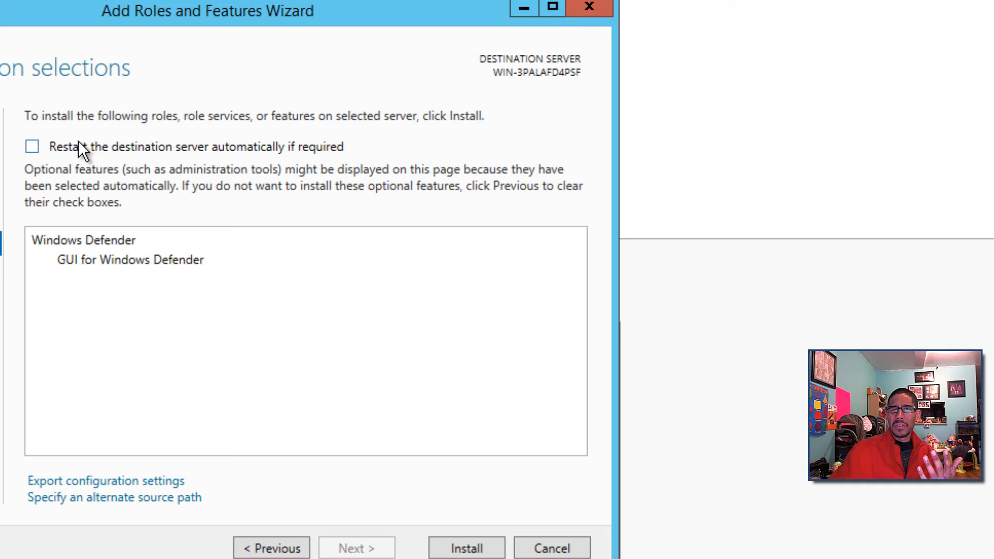
{"action": "mouse_move", "coordinate": [153, 206]}
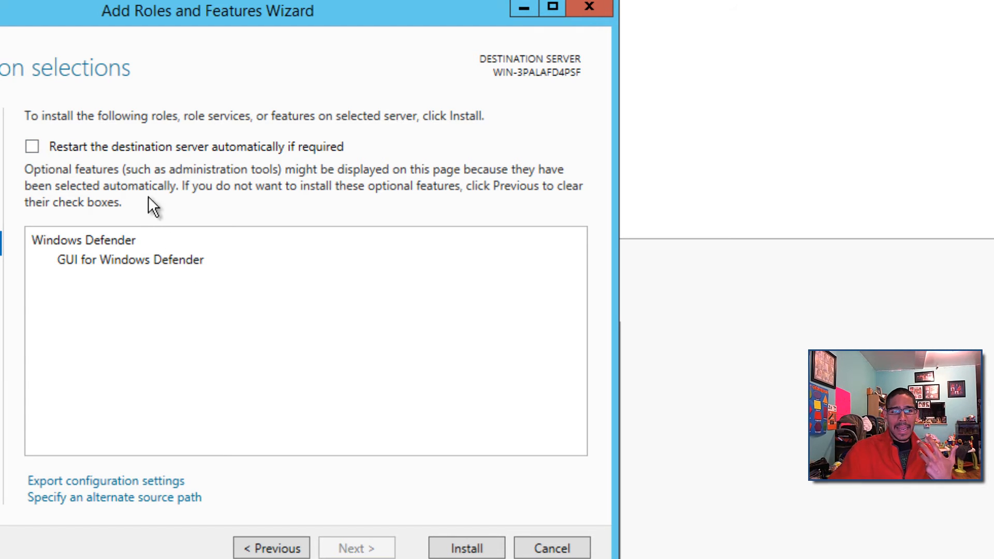
{"action": "left_click", "coordinate": [32, 146]}
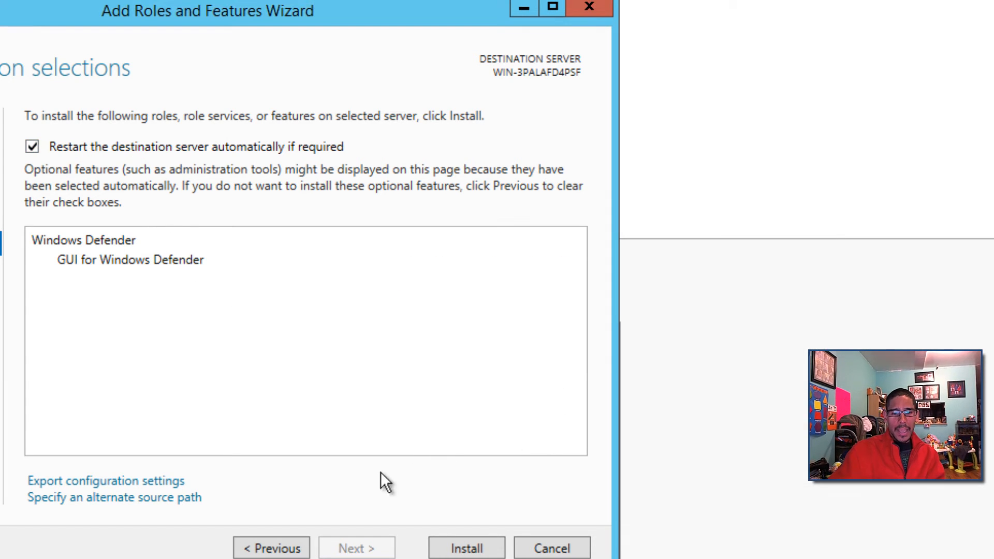
{"action": "left_click", "coordinate": [466, 548]}
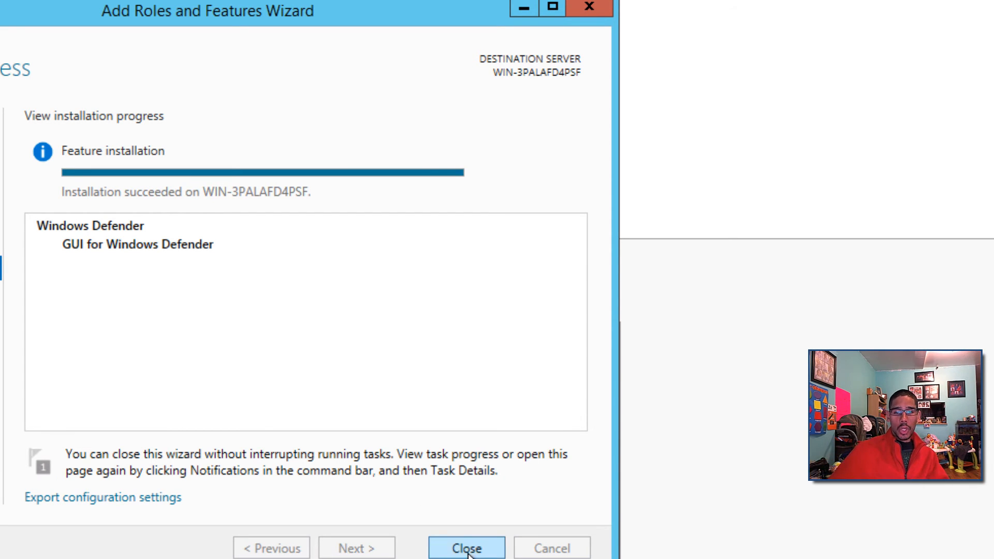
- Close the finished wizard and search 'con' from Start to find Control Panel
{"action": "left_click", "coordinate": [466, 548]}
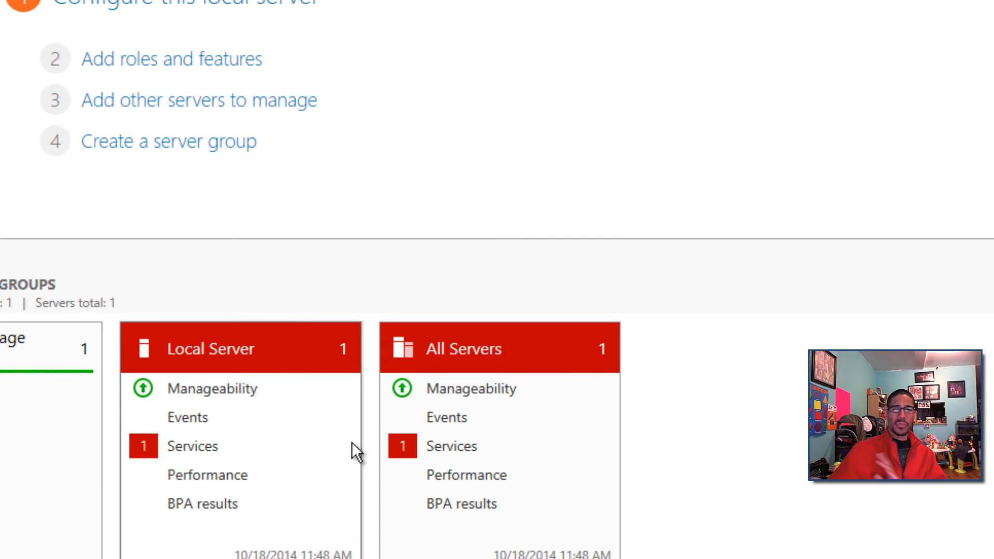
{"action": "mouse_move", "coordinate": [947, 308]}
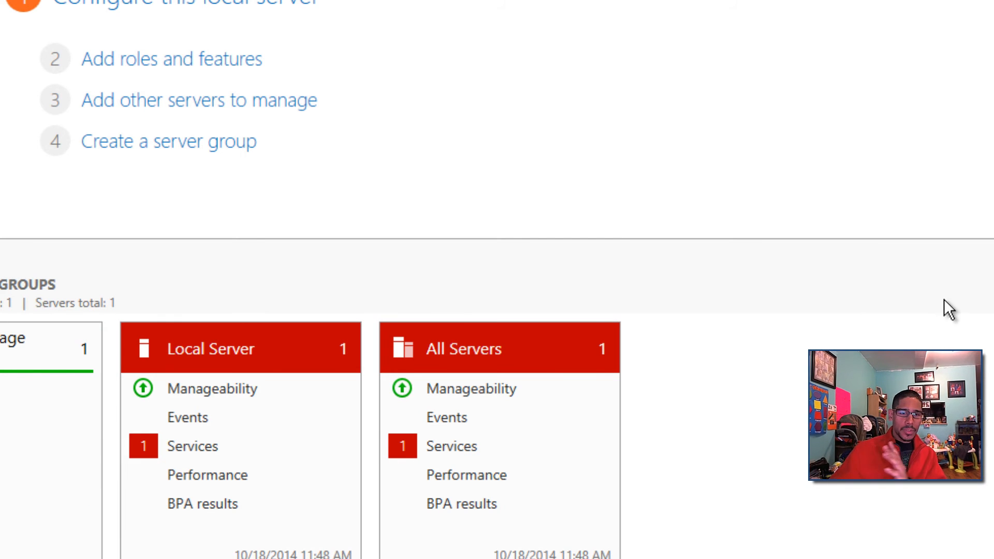
{"action": "scroll", "scroll_direction": "down", "scroll_amount": 3}
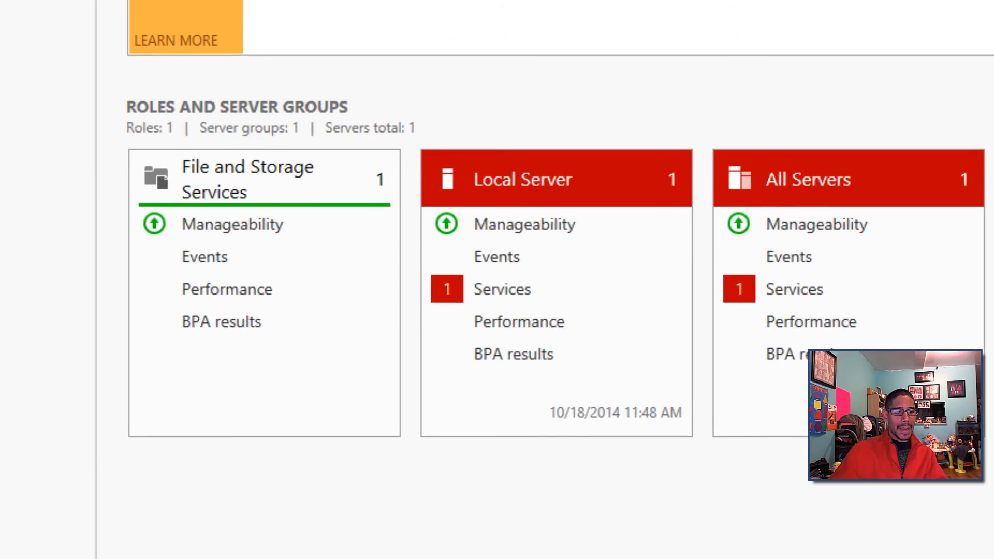
{"action": "type", "text": "control Panel"}
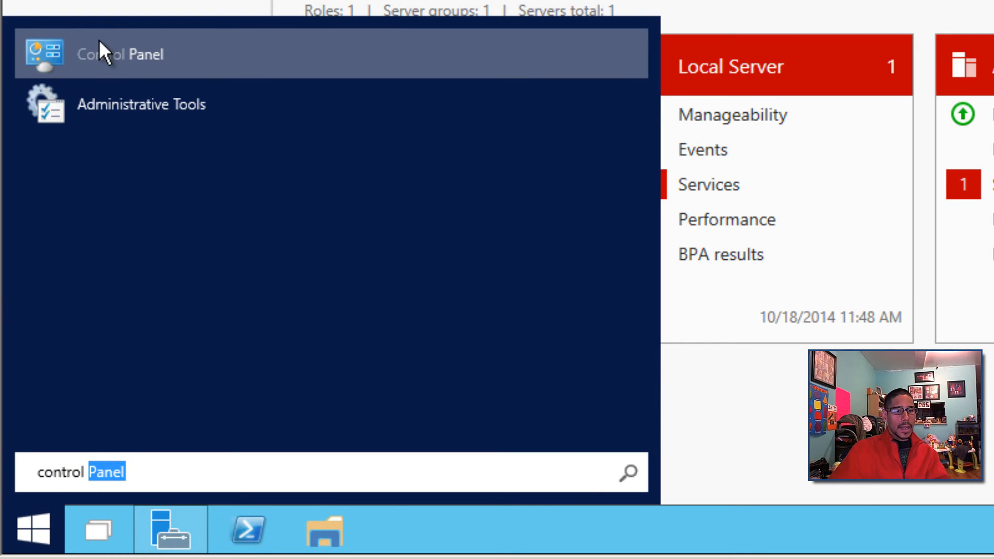
- Open Windows Defender from Control Panel and view its real-time protection settings
{"action": "left_click", "coordinate": [119, 54]}
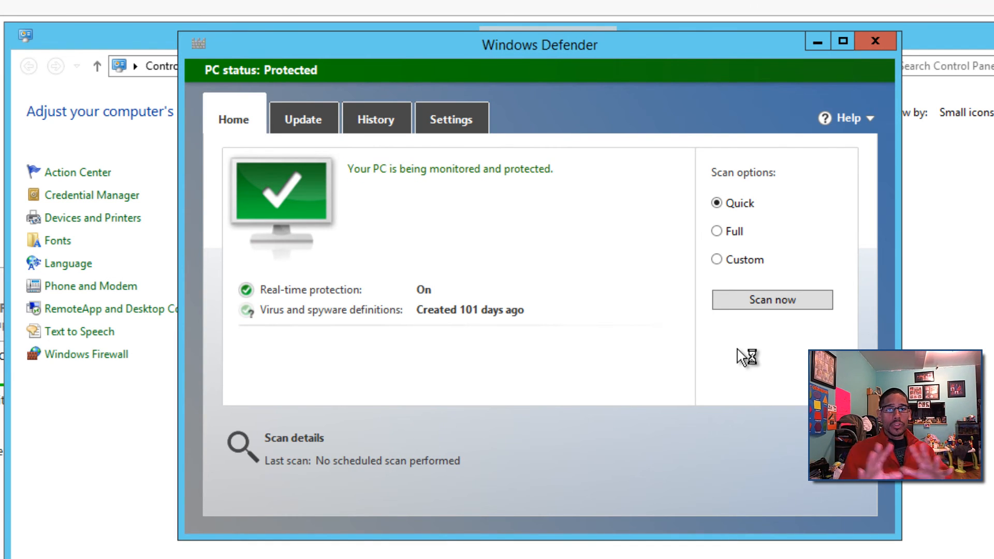
{"action": "mouse_move", "coordinate": [609, 206]}
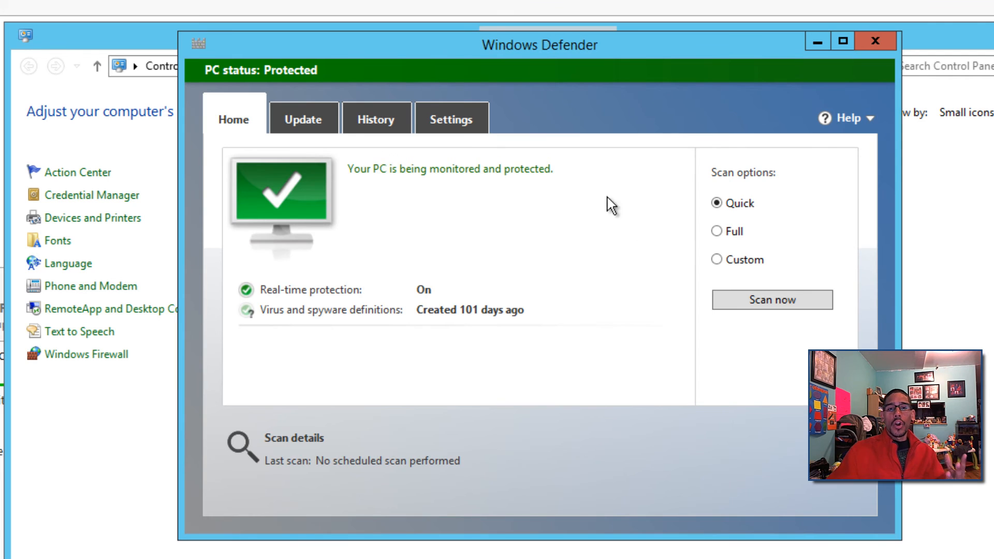
{"action": "left_click", "coordinate": [450, 118]}
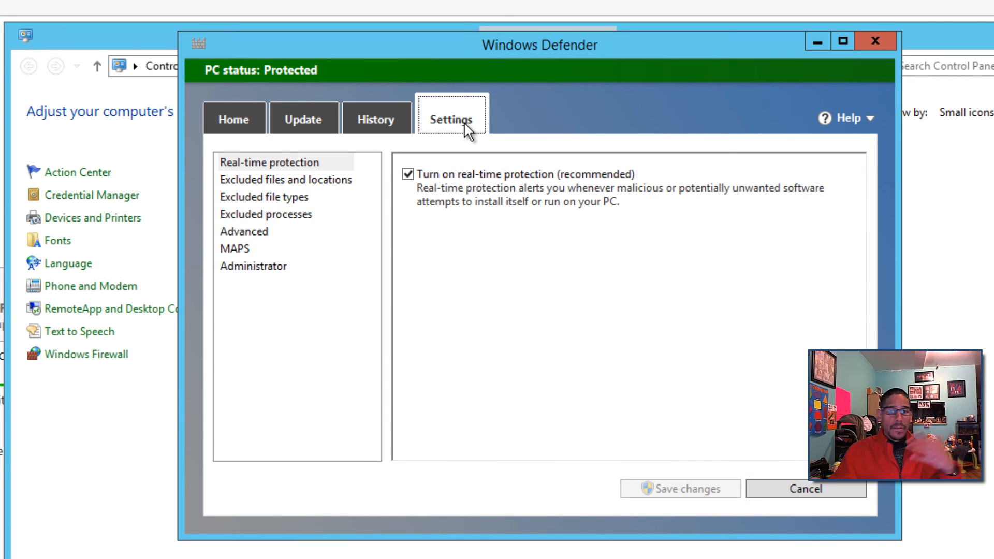